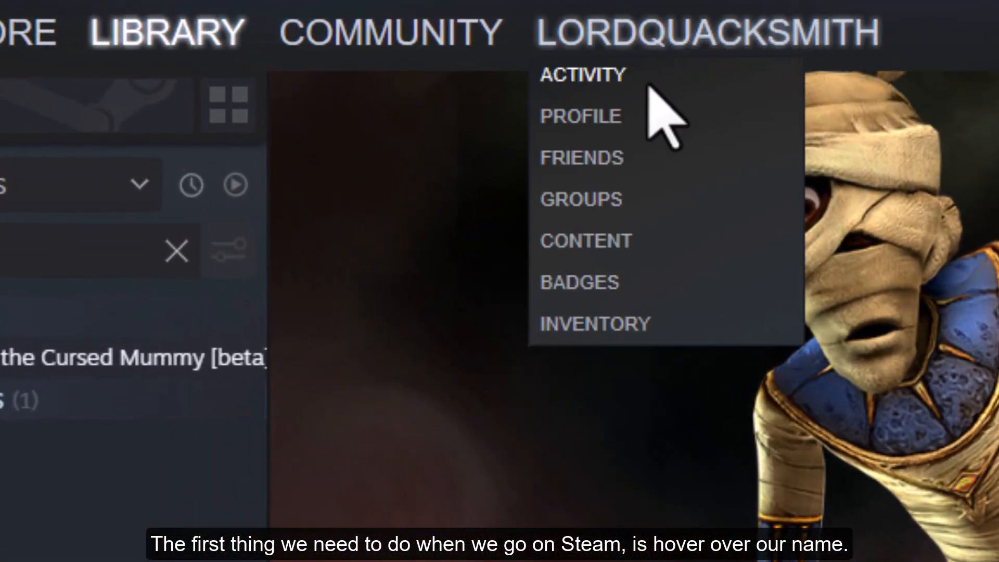
Step: From your Groups list, search the community groups for 'SATCM'
{"action": "left_click", "coordinate": [579, 199]}
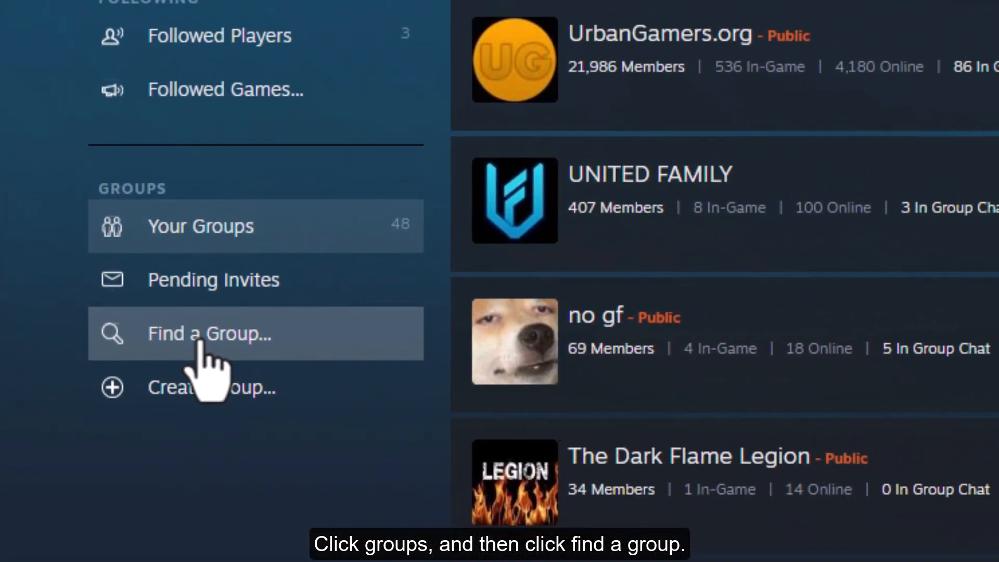
{"action": "left_click", "coordinate": [209, 333]}
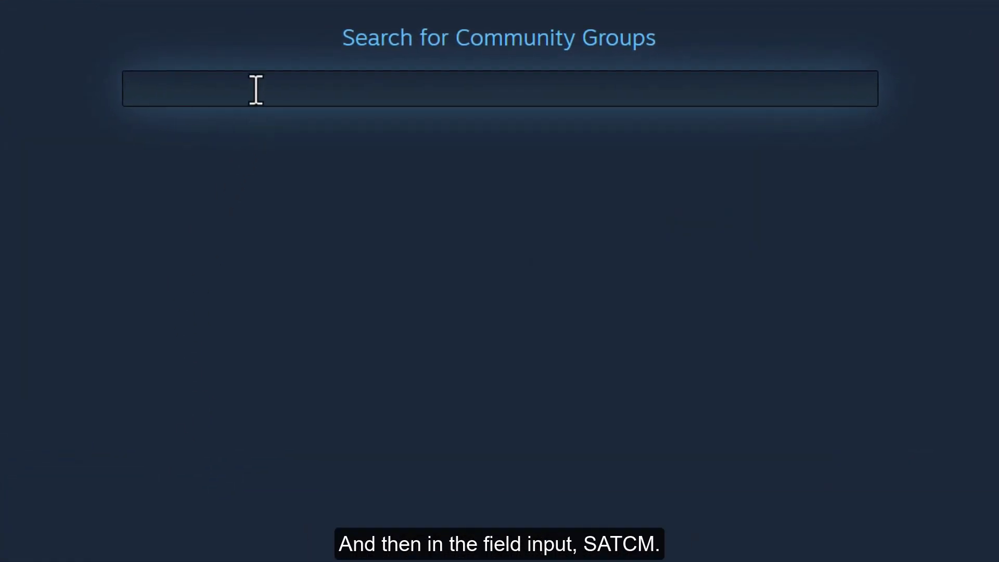
{"action": "type", "text": "S"}
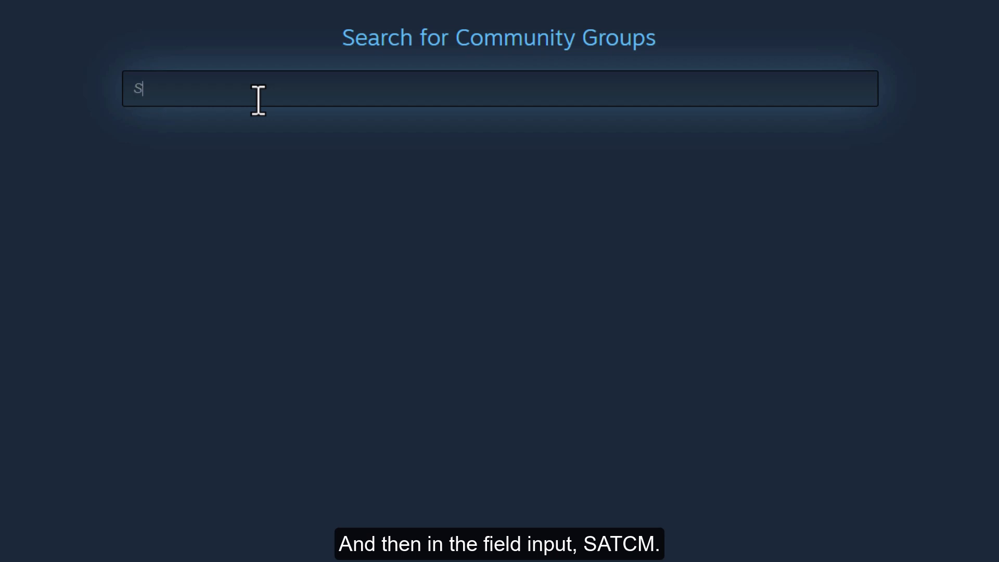
{"action": "type", "text": "ATCM"}
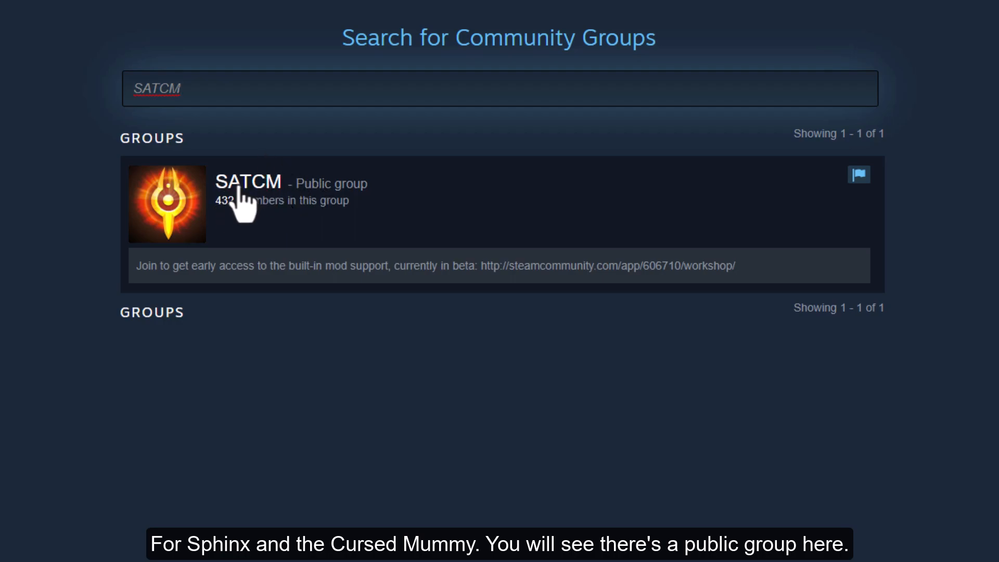
Step: Open the SATCM search result and join the group
{"action": "left_click", "coordinate": [247, 181]}
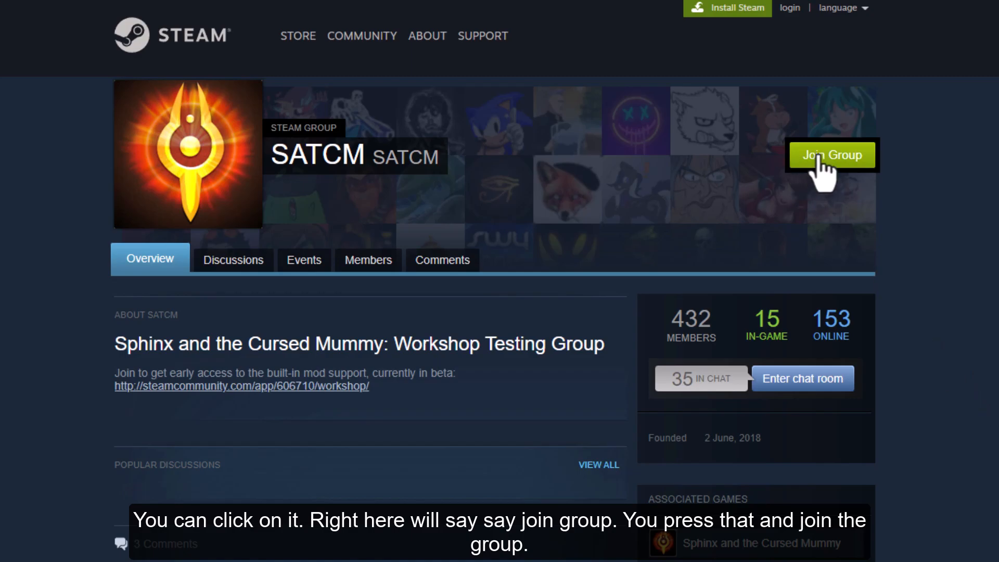
{"action": "left_click", "coordinate": [831, 155]}
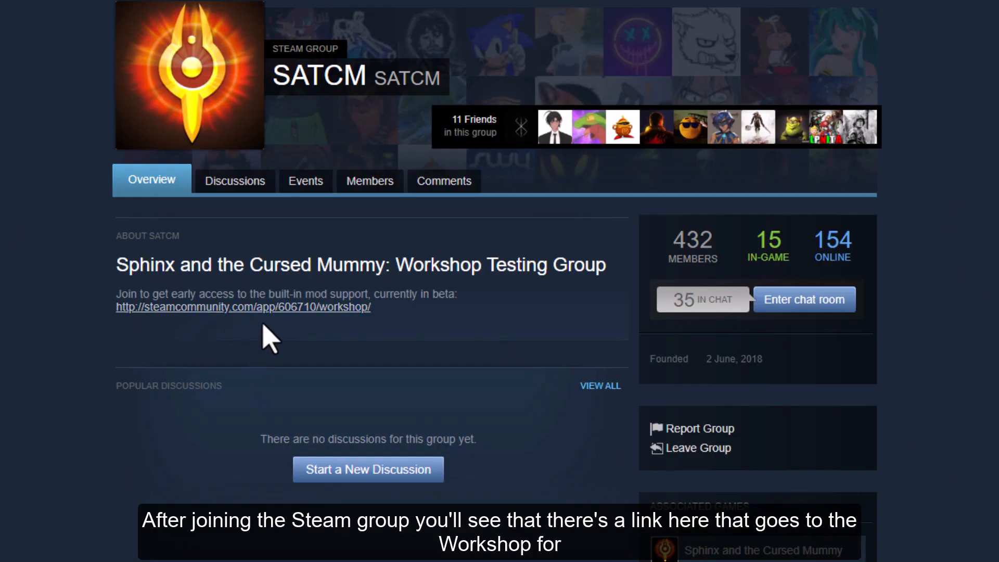
{"action": "mouse_move", "coordinate": [255, 321]}
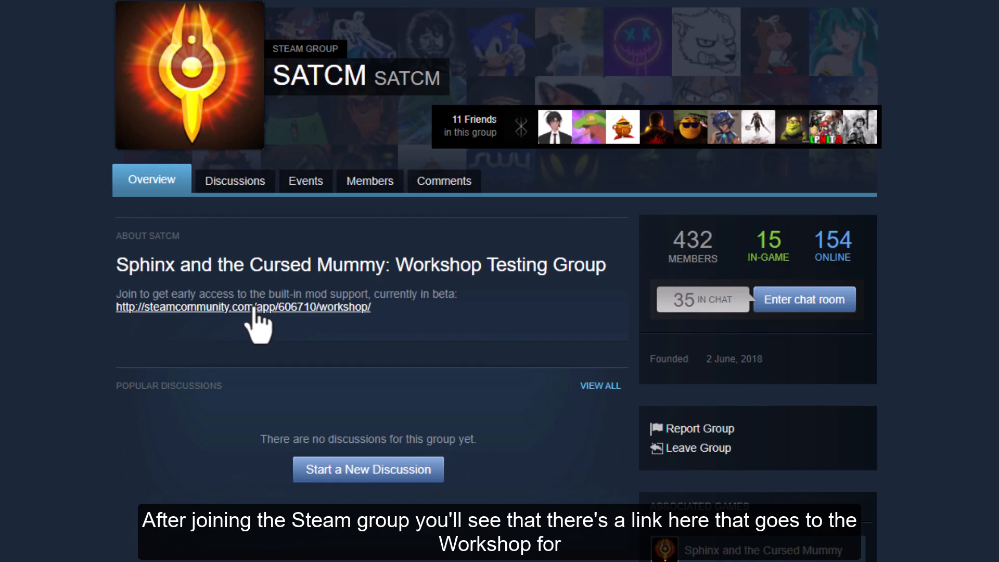
Step: Follow the group's Sphinx workshop link to the Sphinx and the Shadow of Set item
{"action": "left_click", "coordinate": [242, 307]}
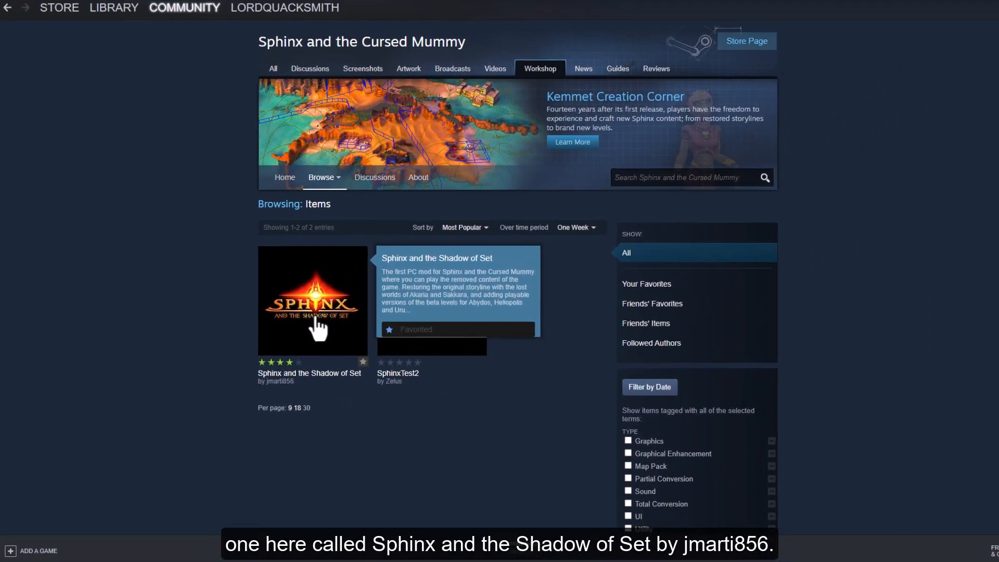
{"action": "left_click", "coordinate": [312, 300]}
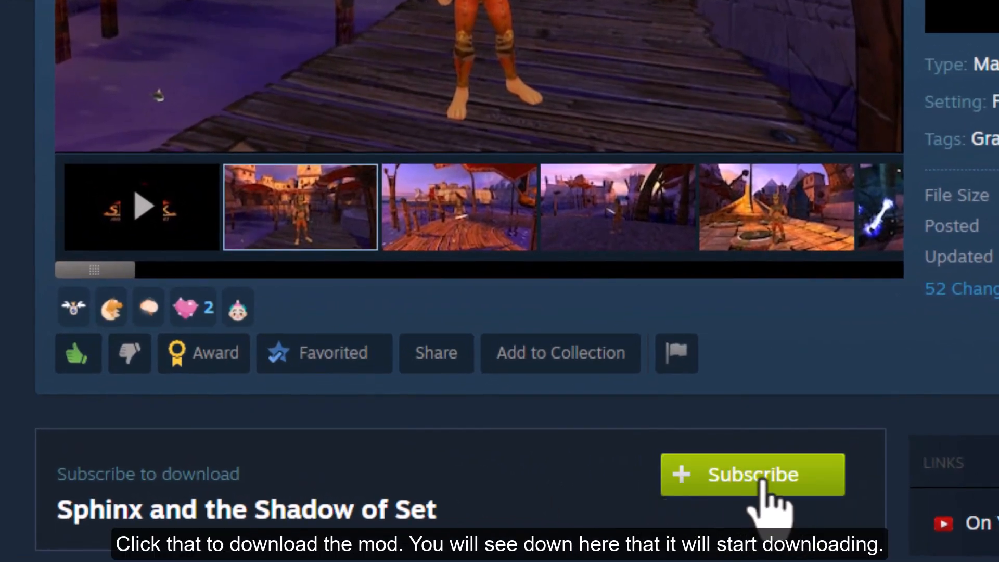
{"action": "left_click", "coordinate": [753, 475]}
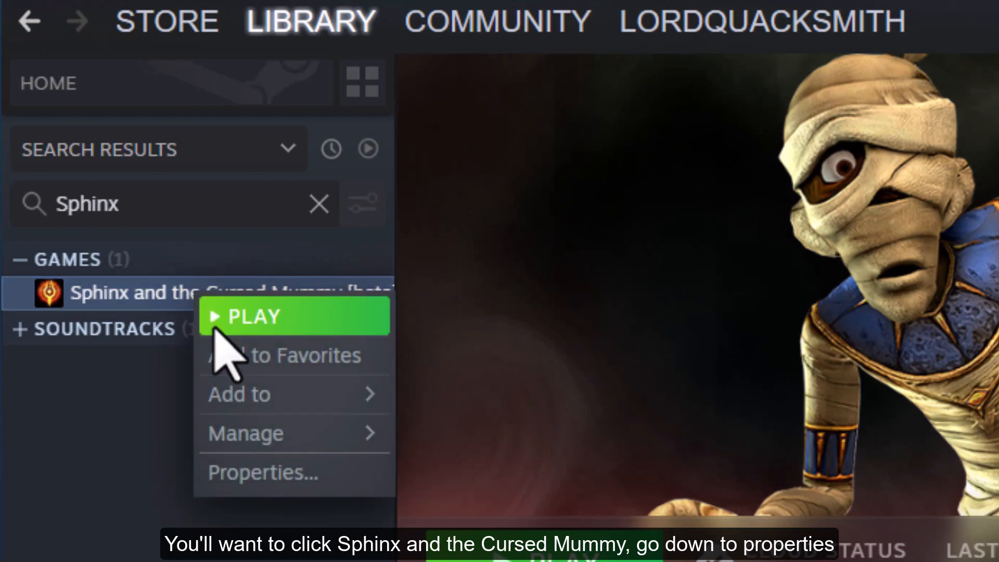
Step: In the game's Properties Betas section, select 'beta - Future Sphinx version'
{"action": "left_click", "coordinate": [263, 472]}
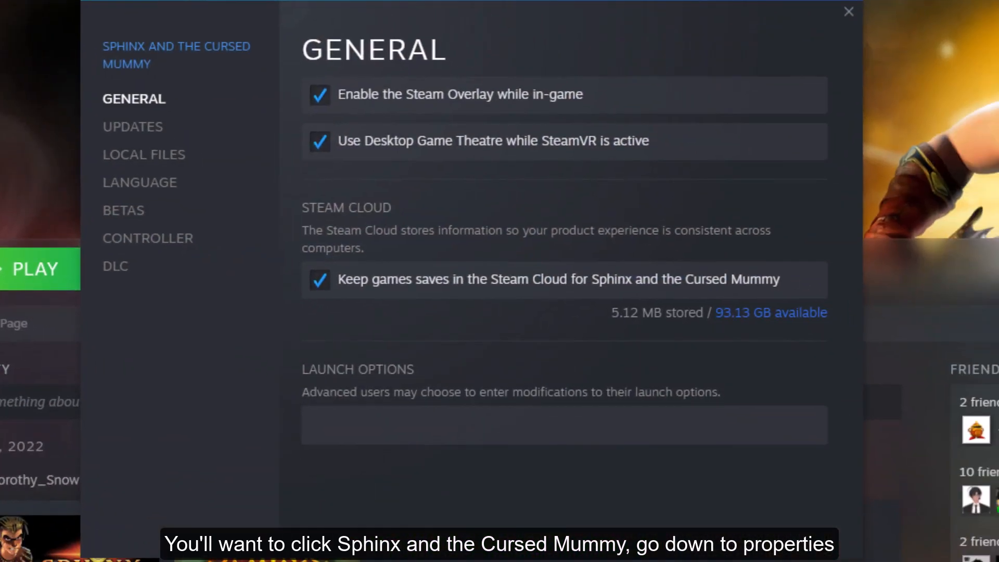
{"action": "left_click", "coordinate": [123, 210]}
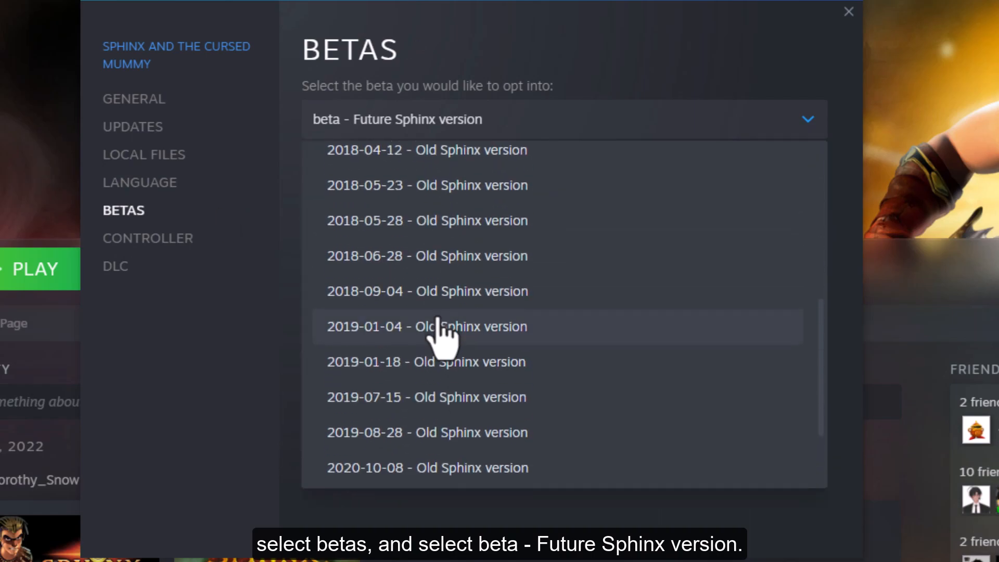
{"action": "scroll", "scroll_direction": "down", "scroll_amount": 3}
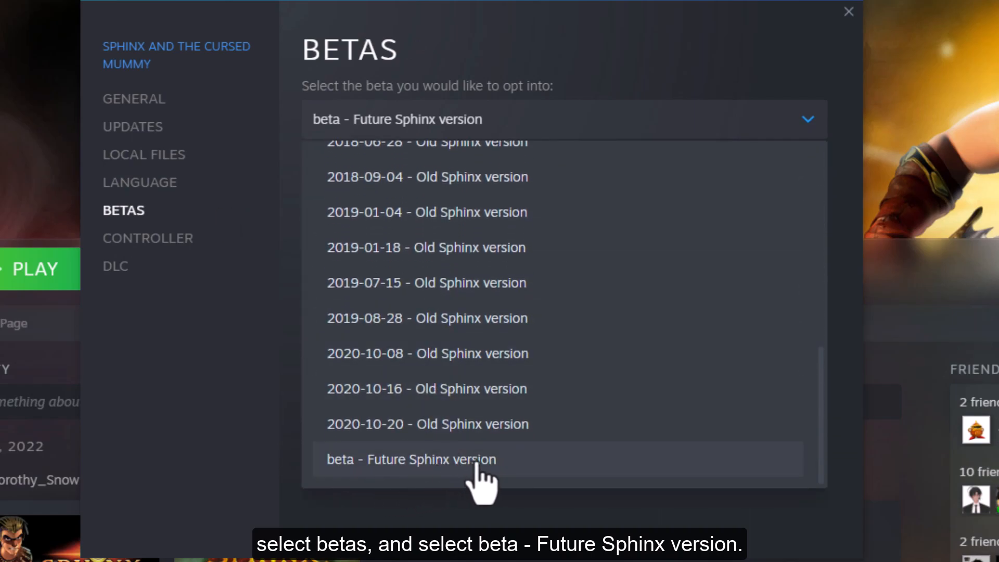
{"action": "left_click", "coordinate": [411, 459]}
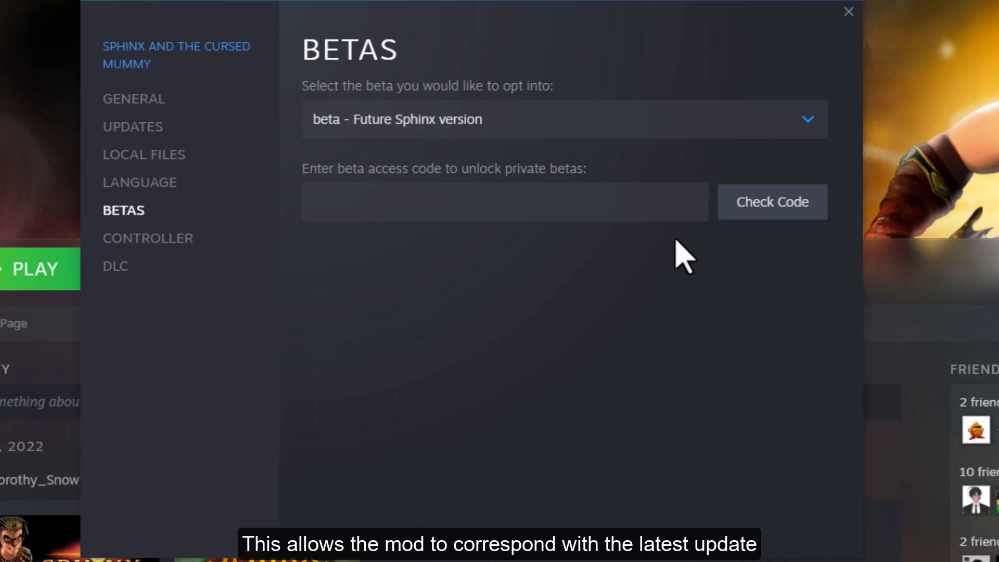
{"action": "mouse_move", "coordinate": [809, 32]}
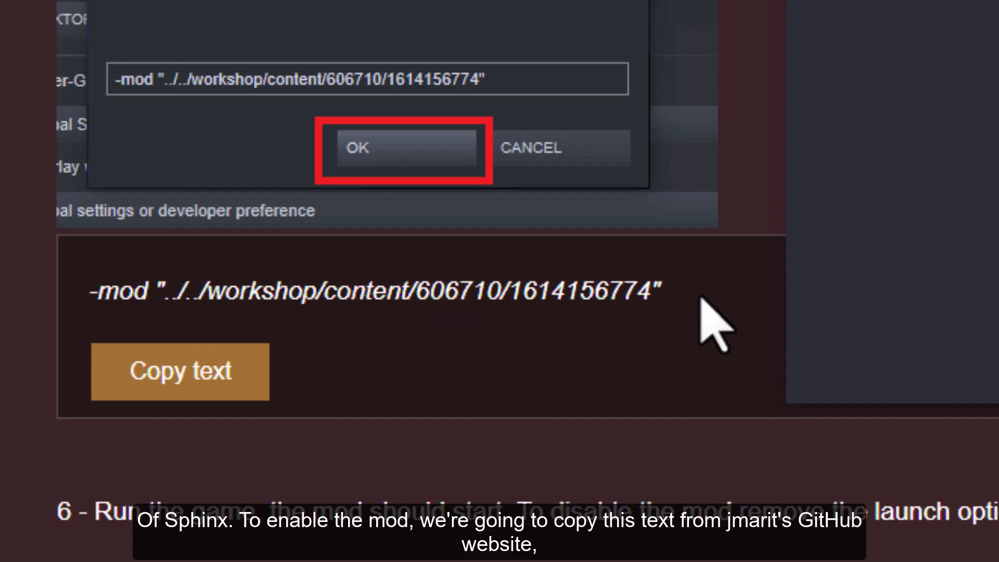
{"action": "mouse_move", "coordinate": [672, 332]}
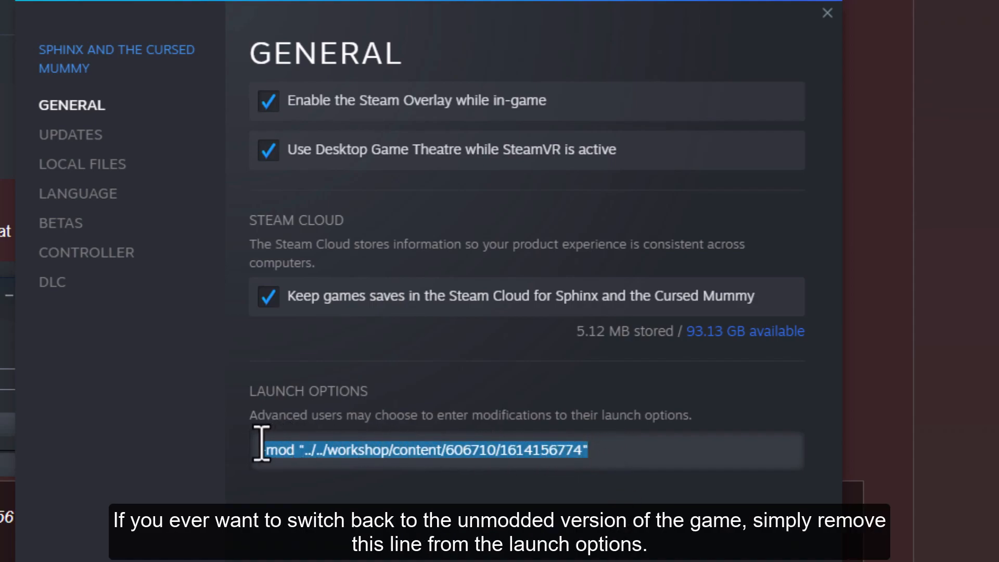
Step: Close the game's Properties and launch Sphinx and the Cursed Mummy
{"action": "left_click", "coordinate": [826, 13]}
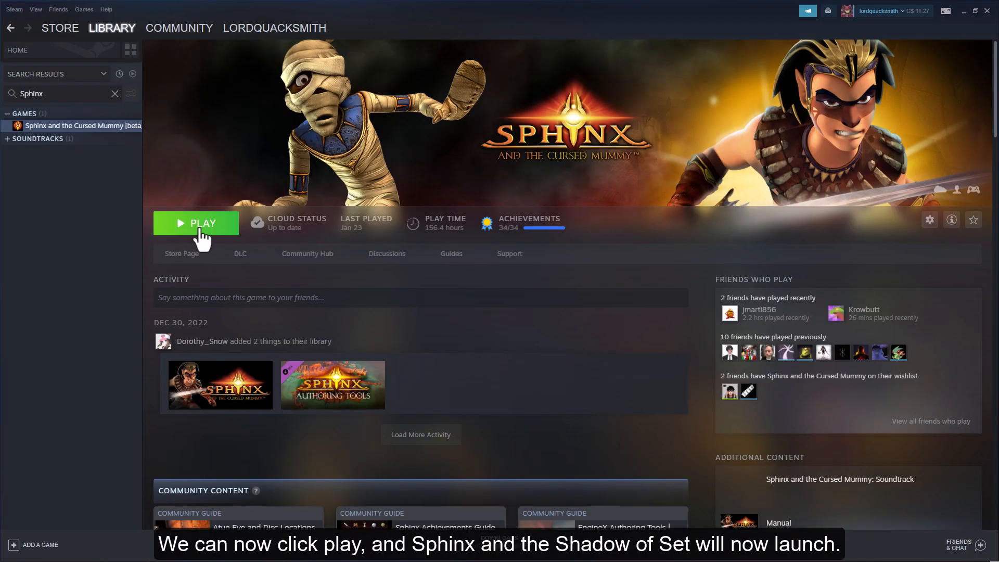
{"action": "left_click", "coordinate": [196, 223]}
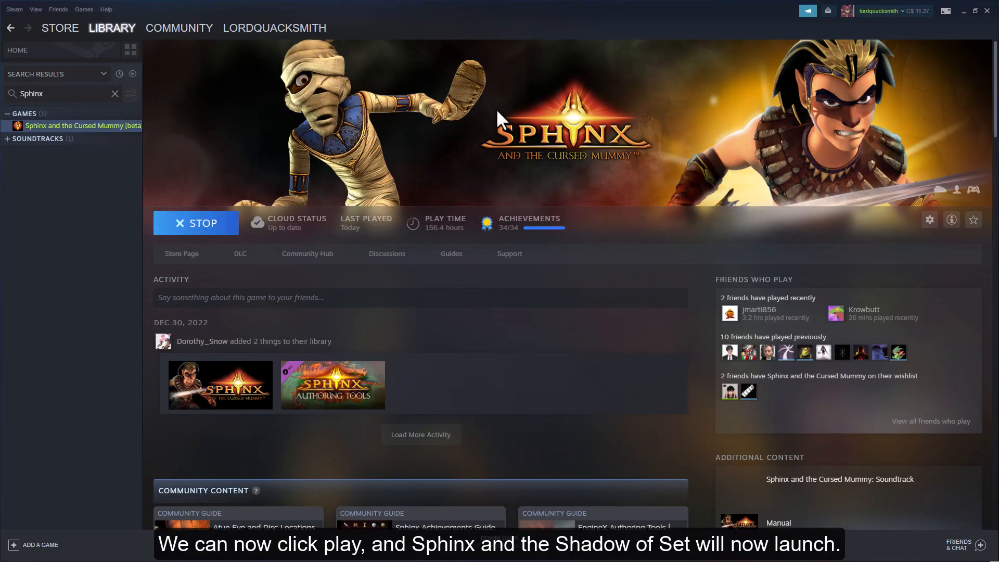